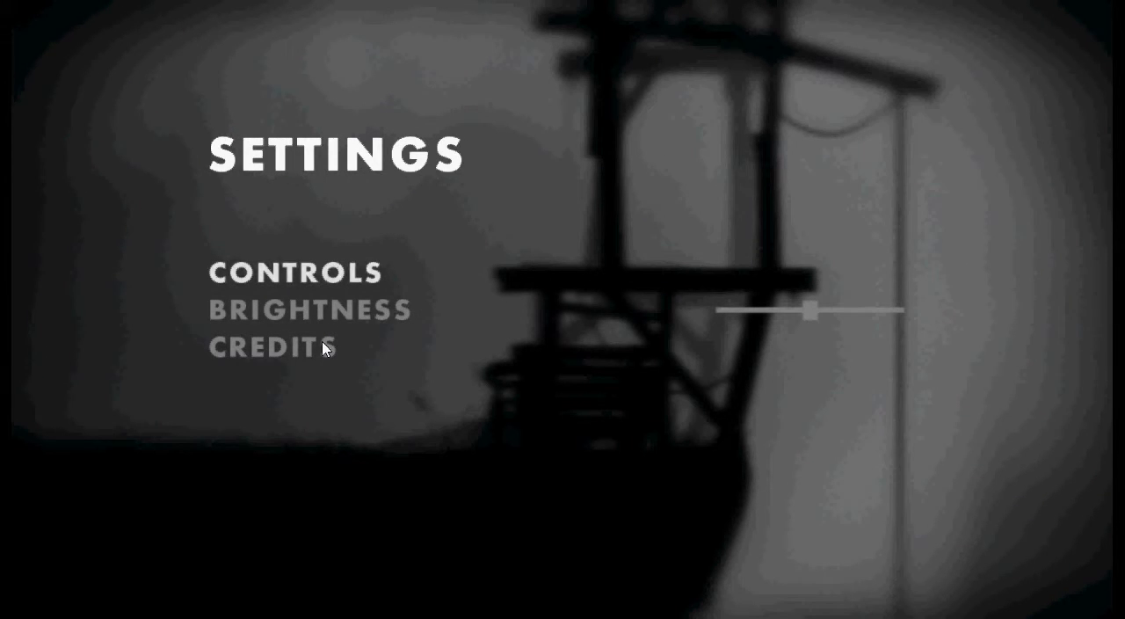
Leave Settings for the main menu and resume the game beside the cliff's wooden scaffold
left_click(296, 270)
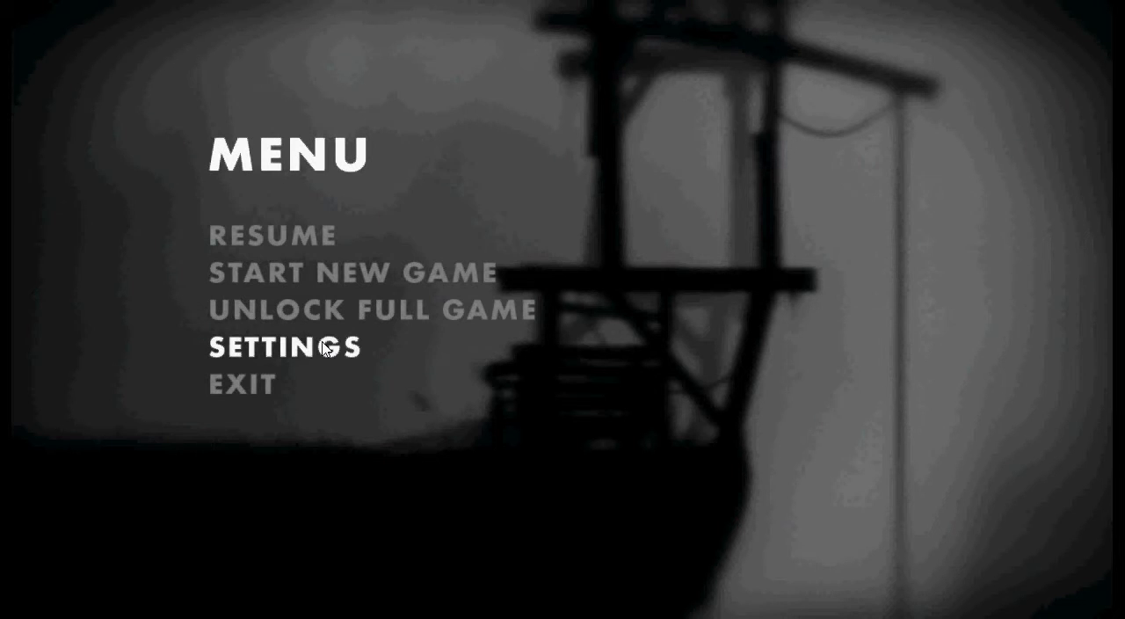
mouse_move(273, 235)
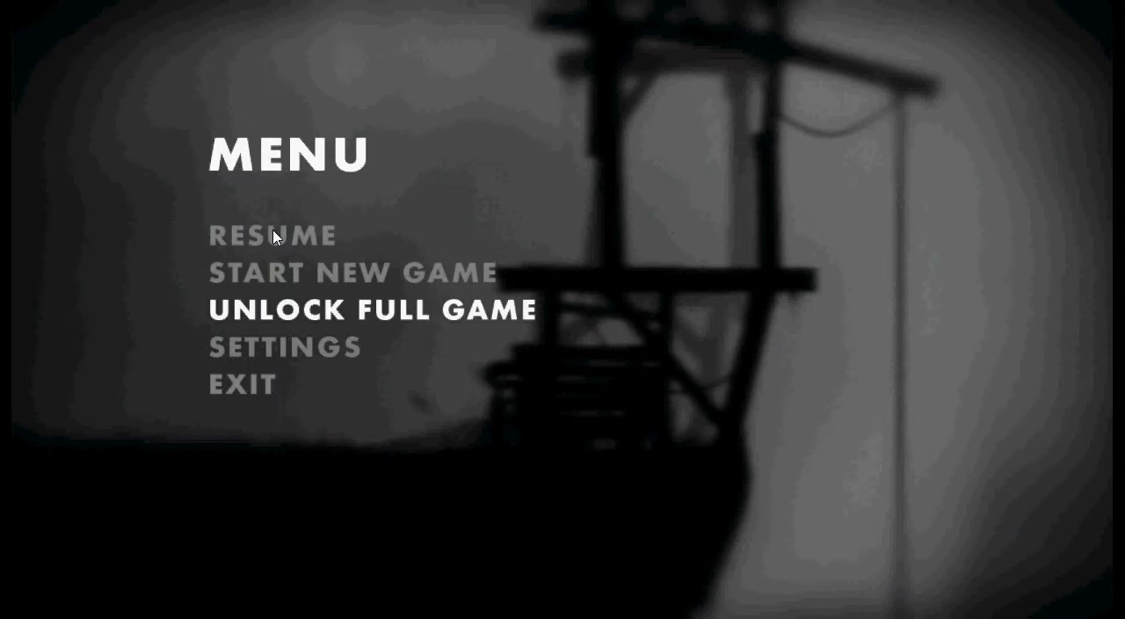
left_click(275, 235)
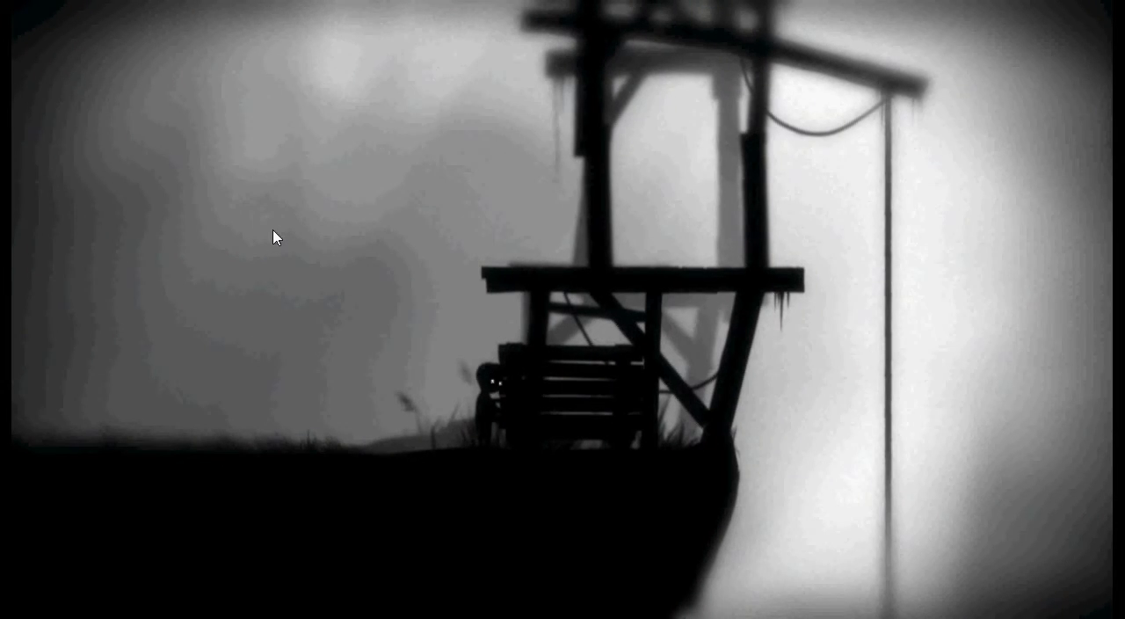